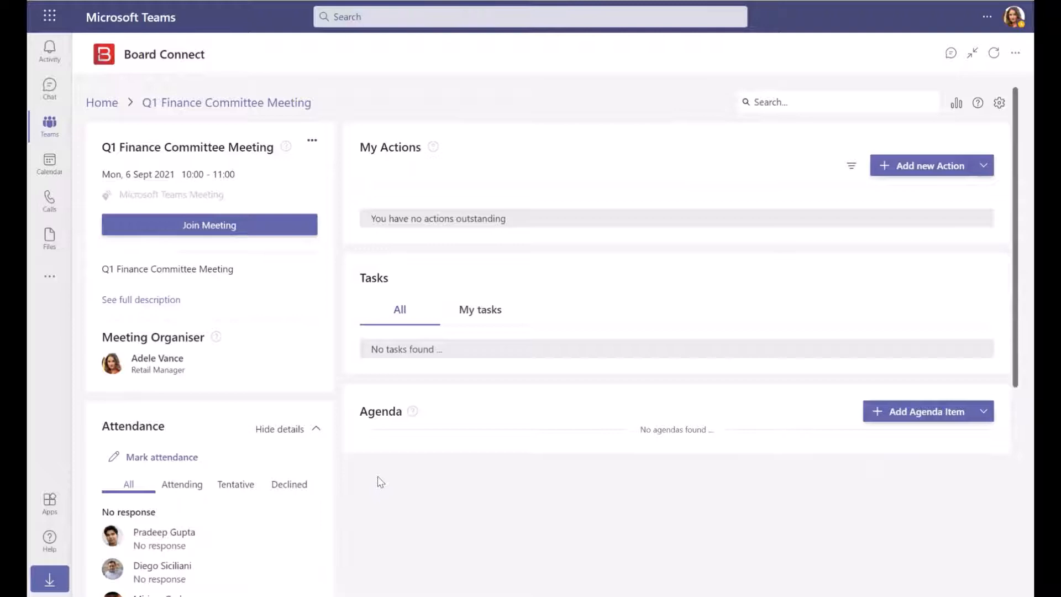
mouse_move(650, 474)
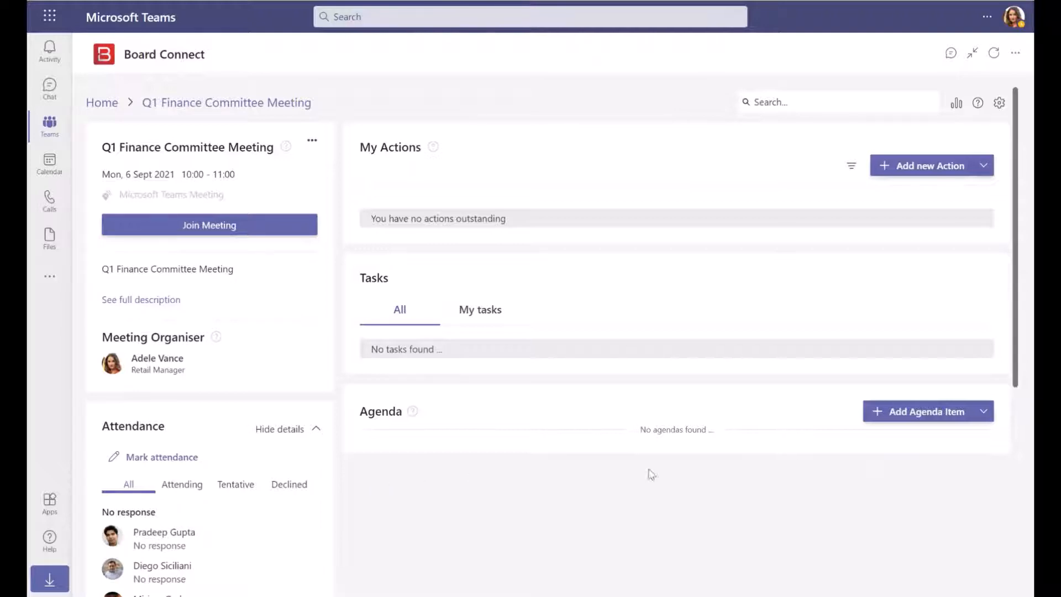
Add a 20-minute 'Budget review' item owned by Adele Vance, with budget notes and Budget Report.docx
type("Budge")
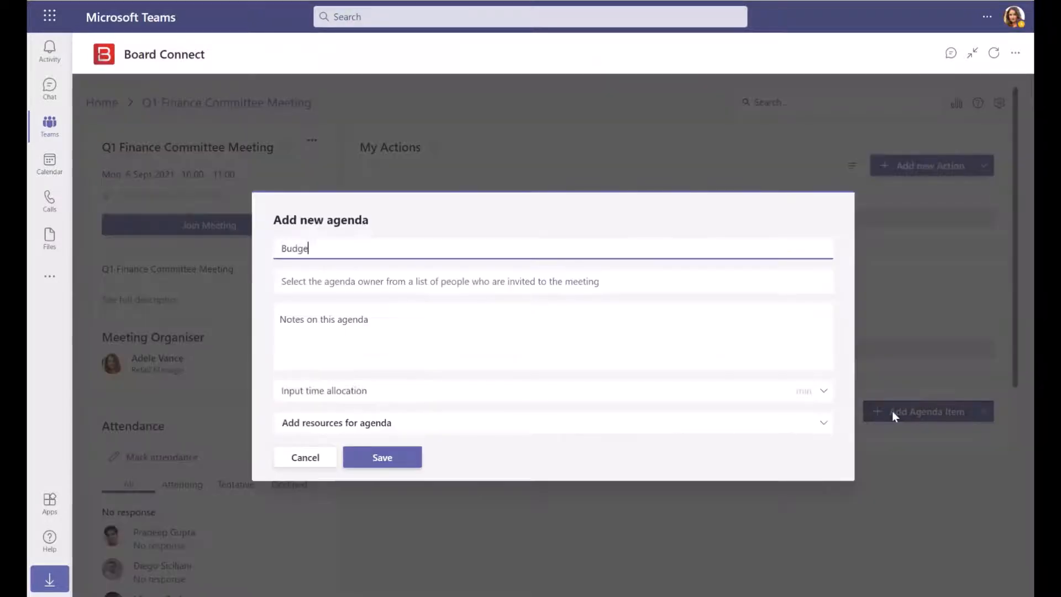
type("A")
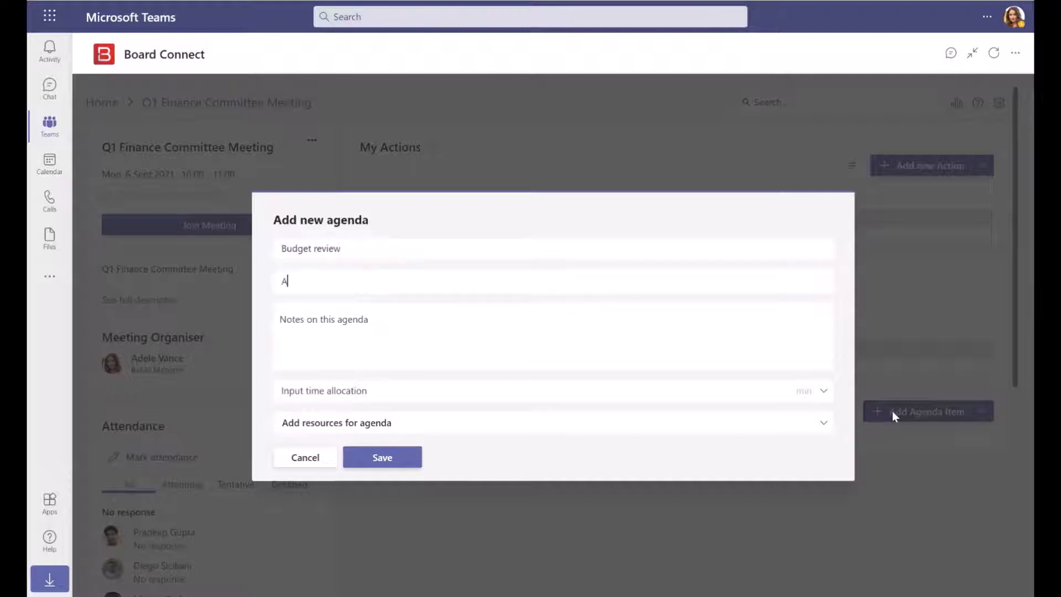
type("dele")
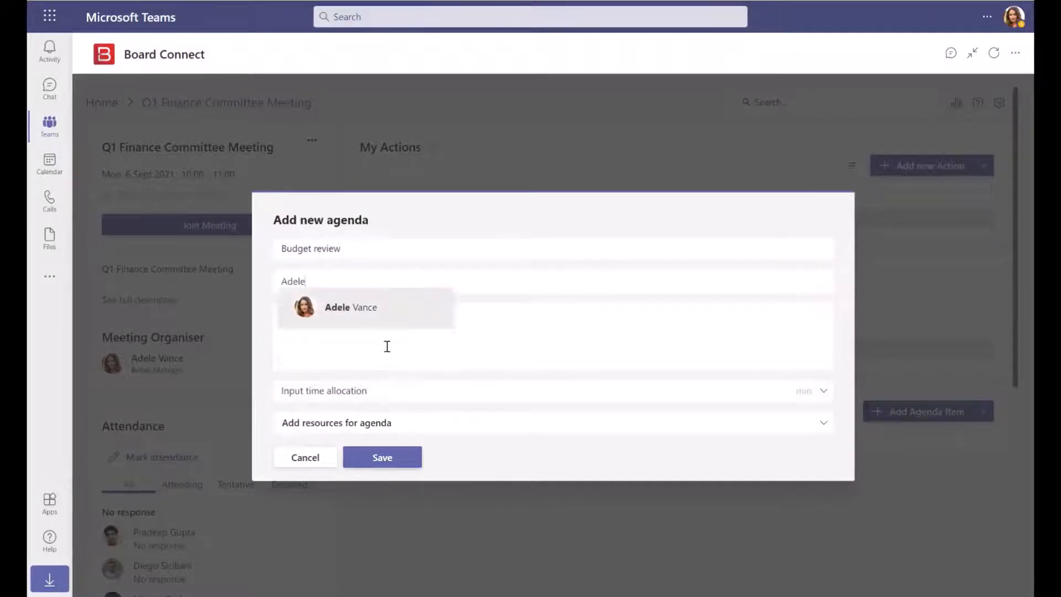
left_click(351, 308)
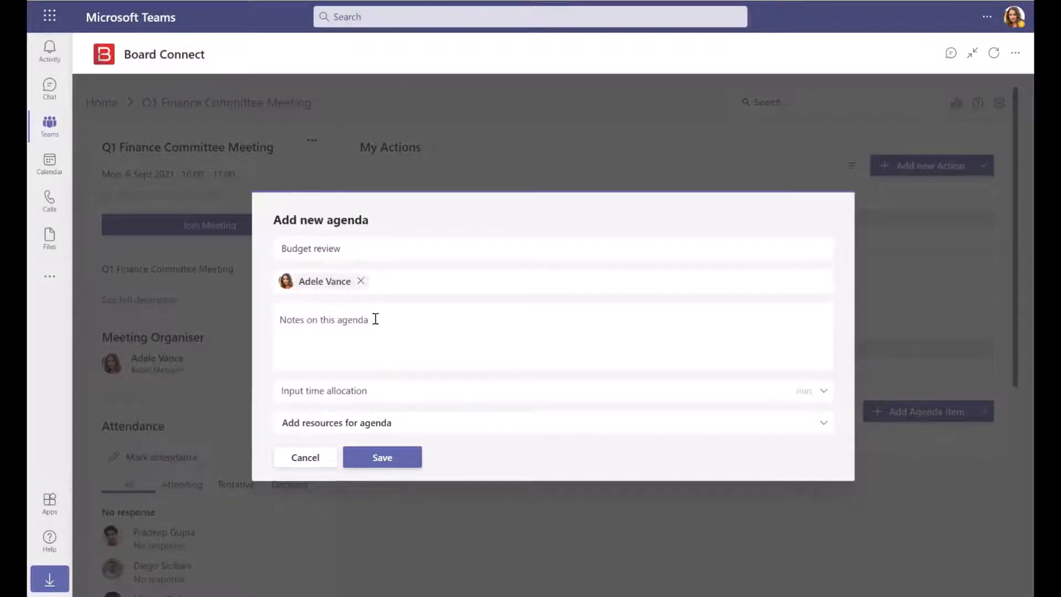
type("Review of proposed budget for forthcoming quarter")
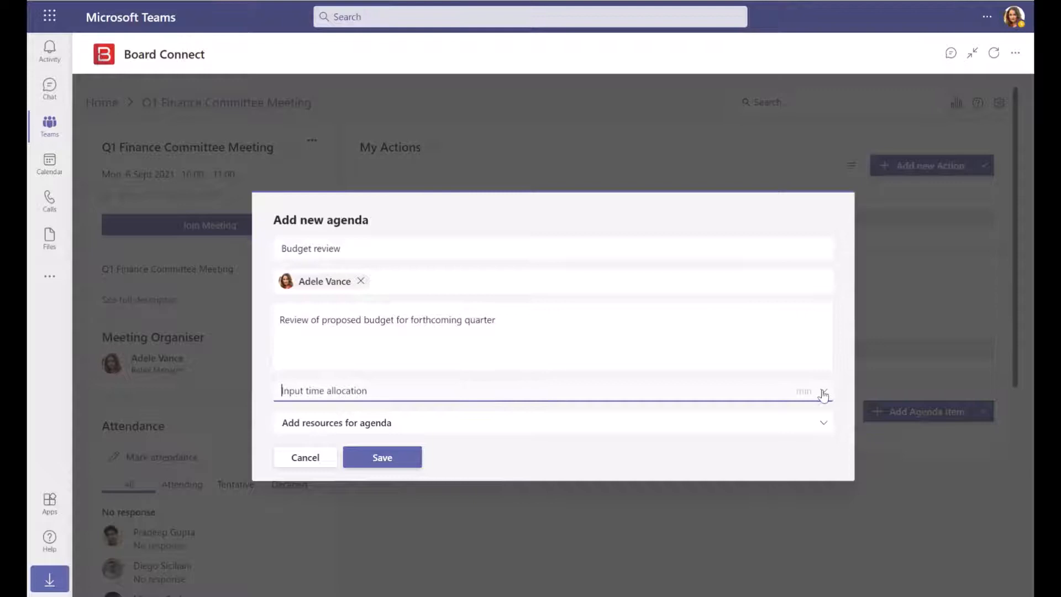
left_click(821, 391)
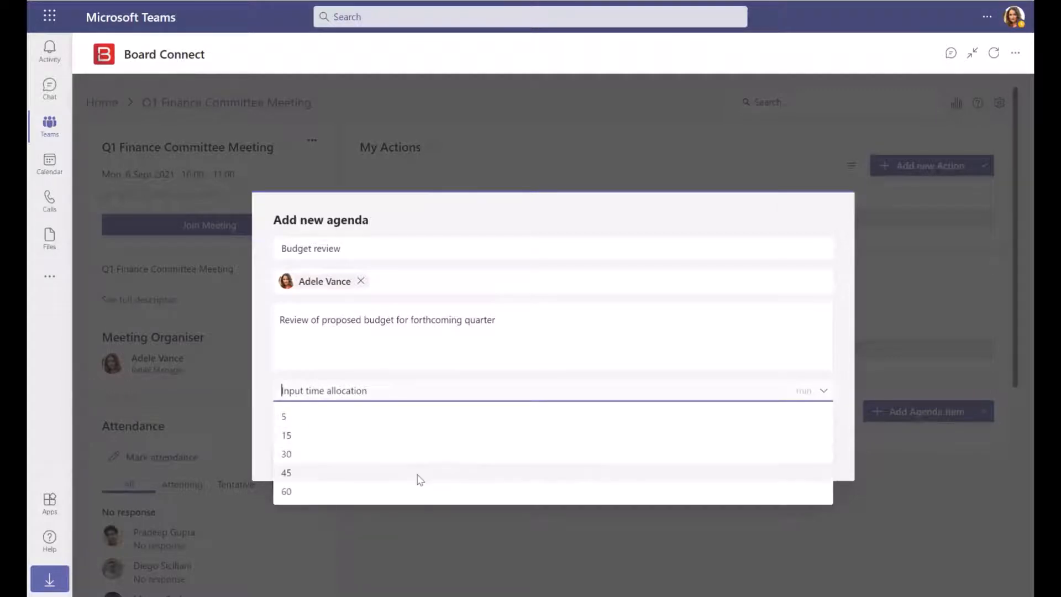
type("20")
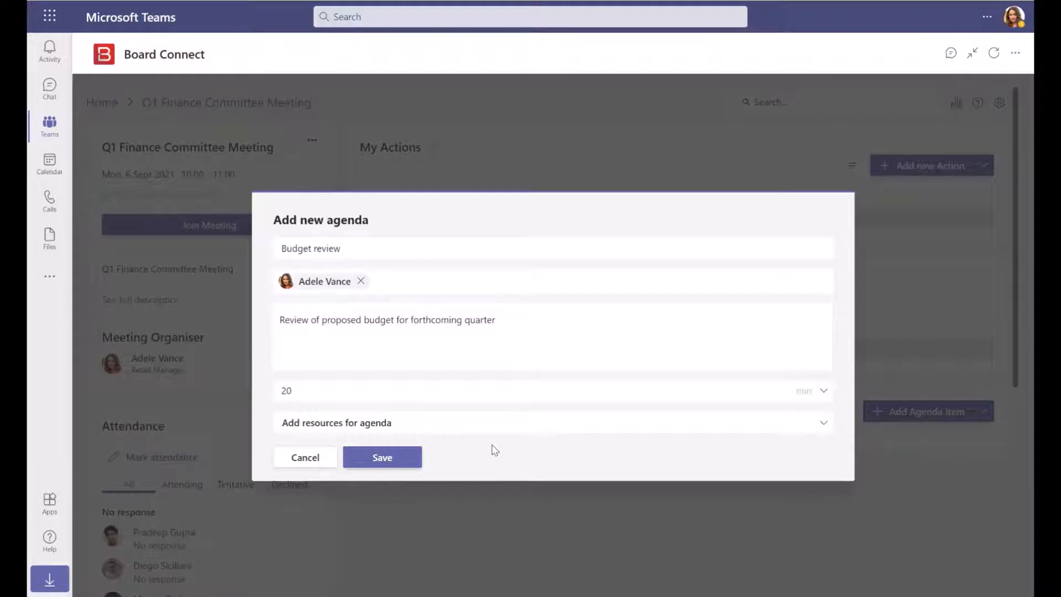
mouse_move(414, 427)
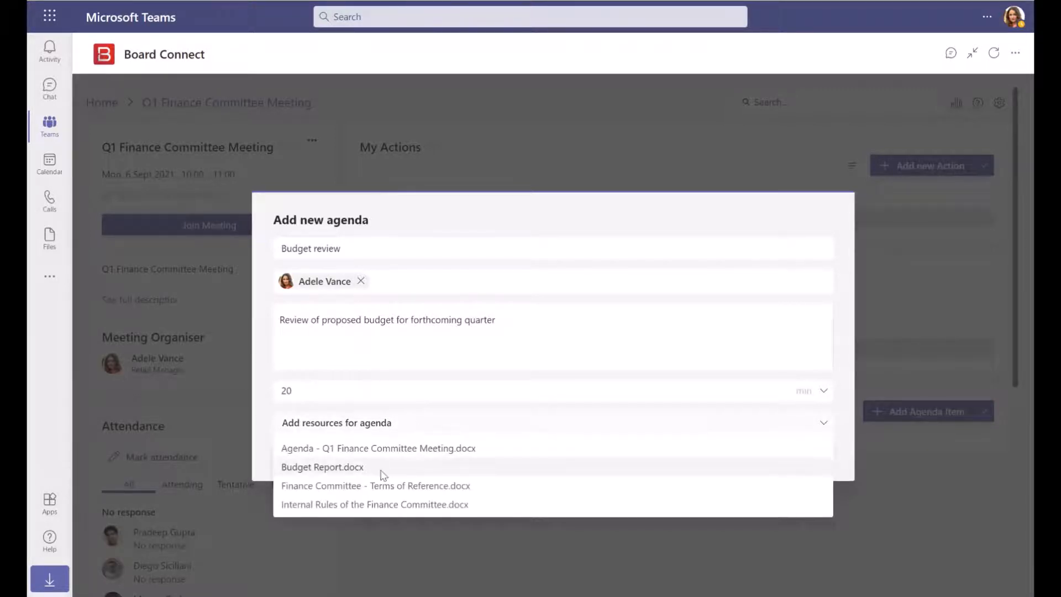
left_click(323, 466)
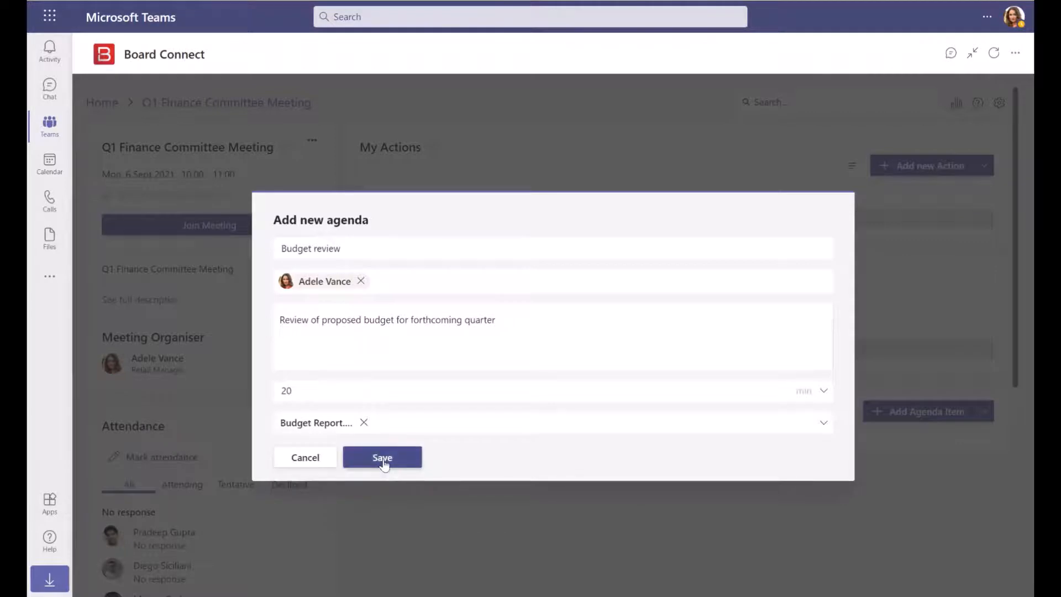
left_click(382, 457)
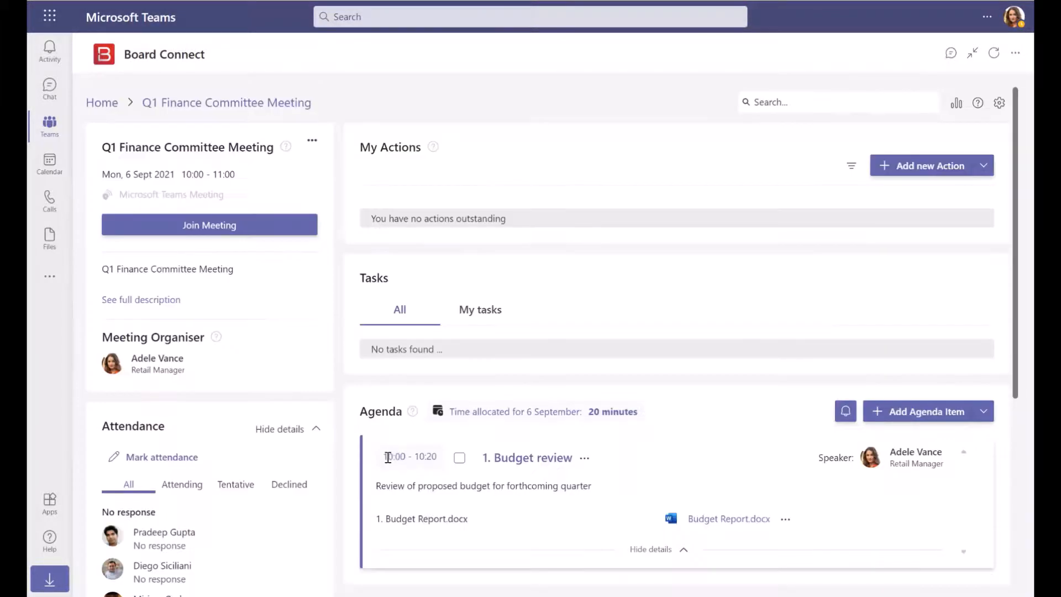
Scroll down the agenda and expand the dropdown beside Add Agenda Item
scroll("down", 3)
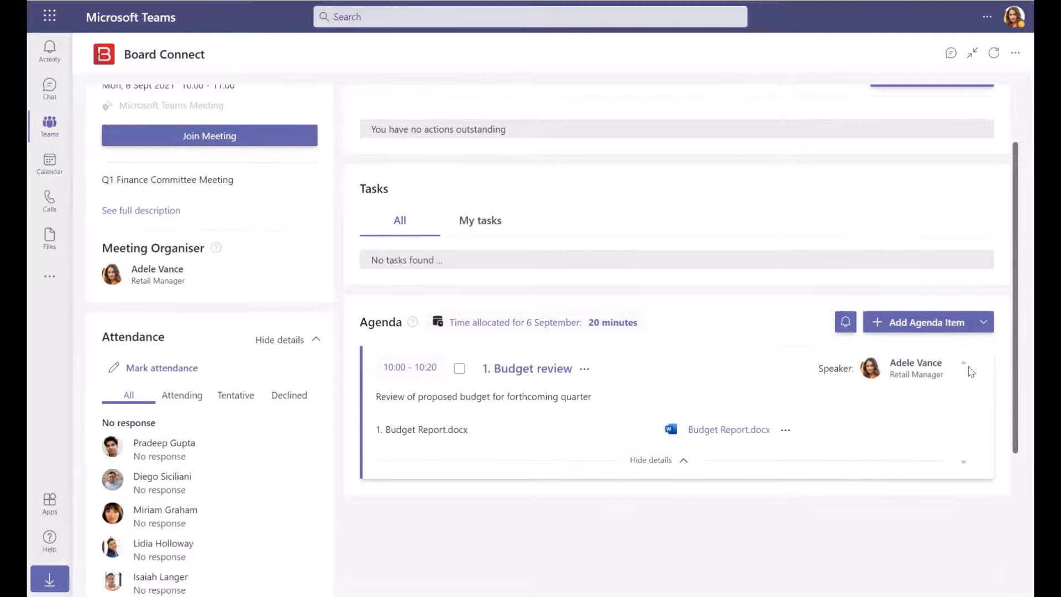
left_click(984, 322)
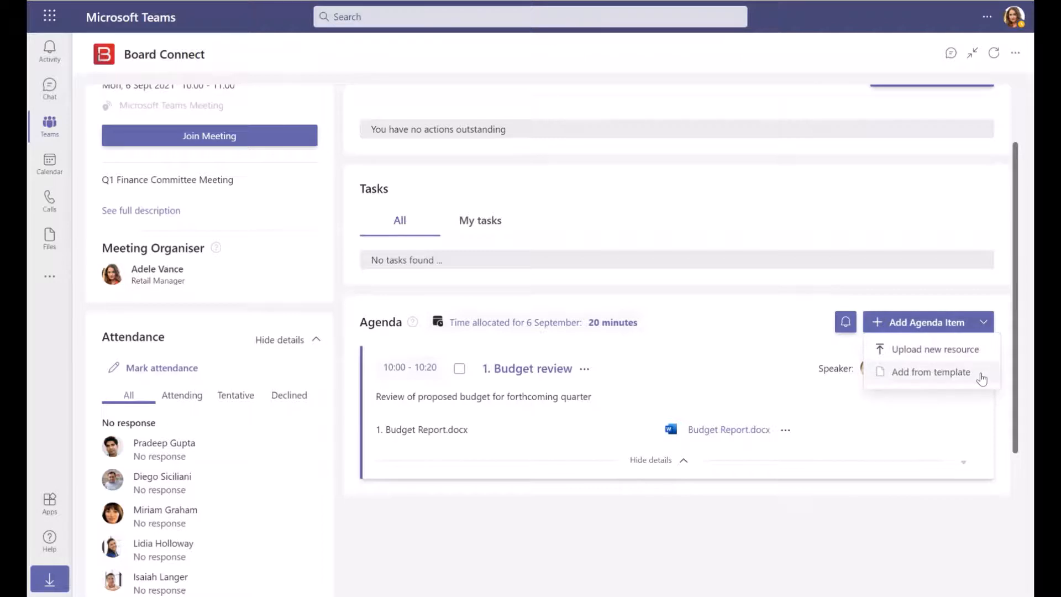
mouse_move(910, 372)
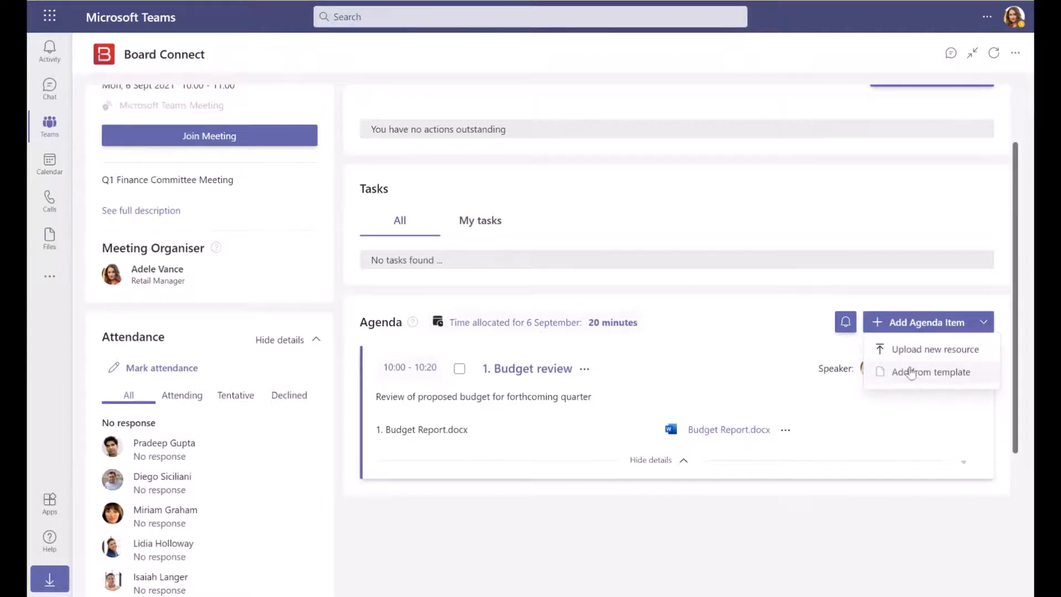
Upload the Insurance quotes comparison spreadsheet as a resource linked to Budget review
left_click(935, 350)
type("Insurance quotes")
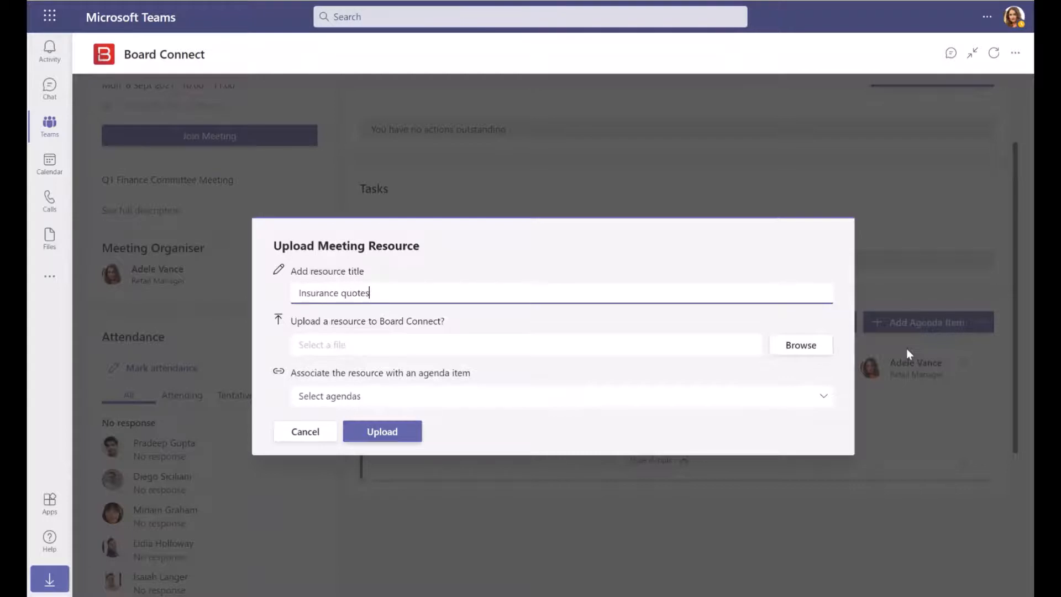
left_click(799, 344)
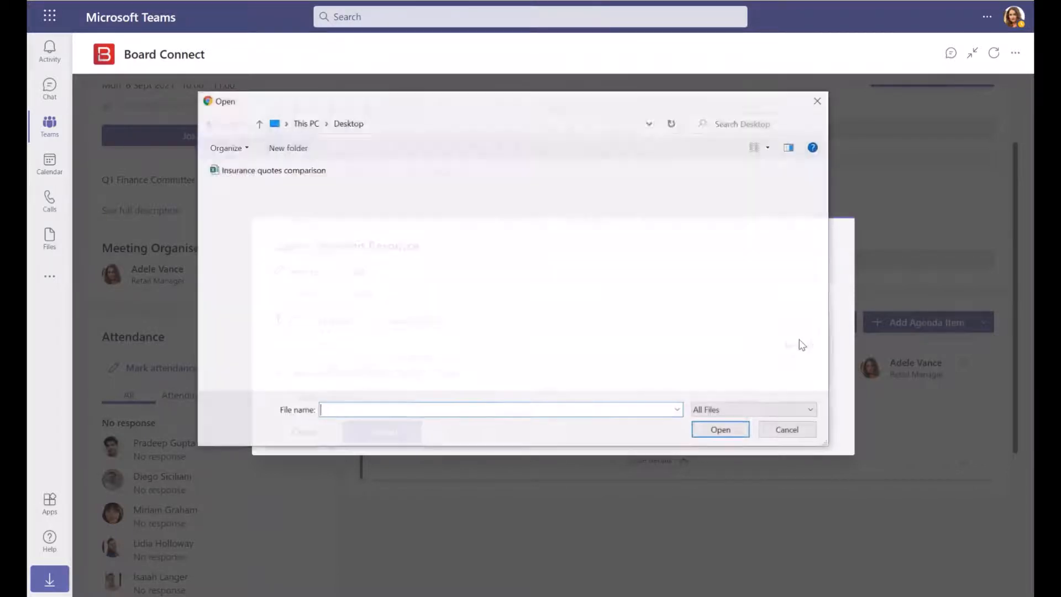
left_click(273, 170)
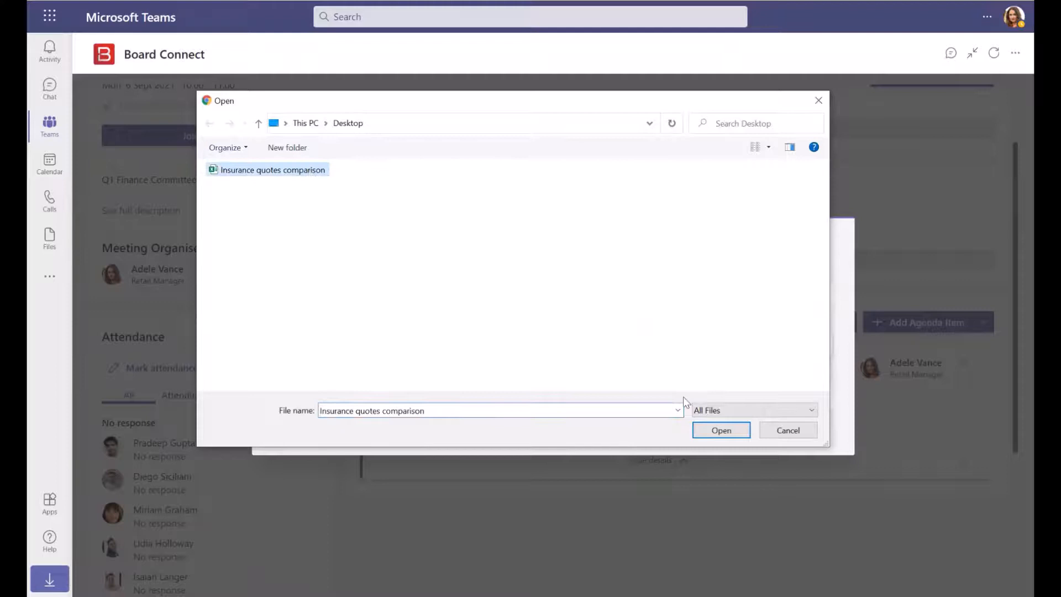
left_click(720, 430)
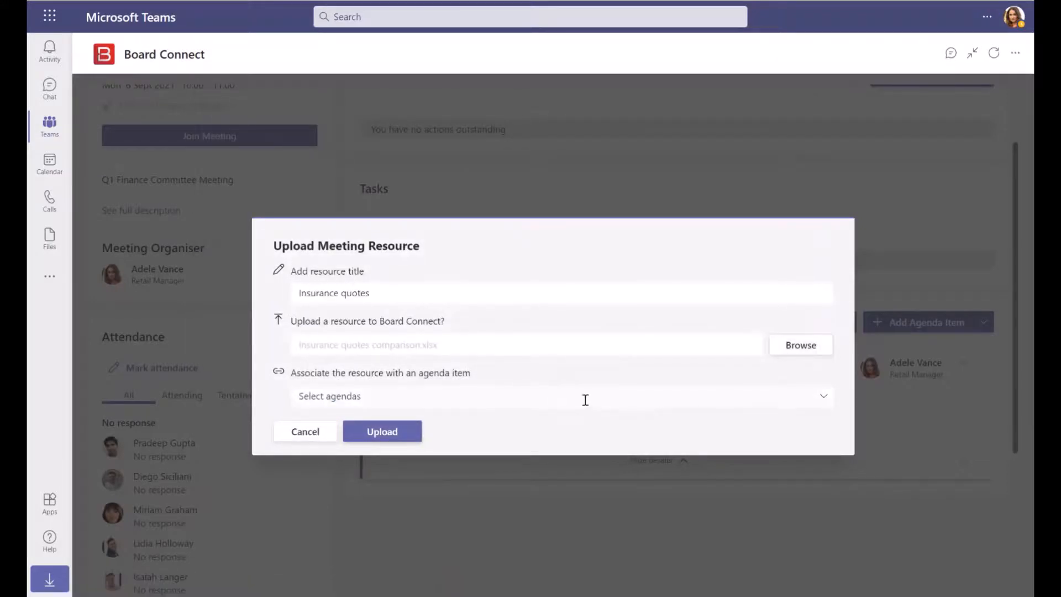
left_click(559, 395)
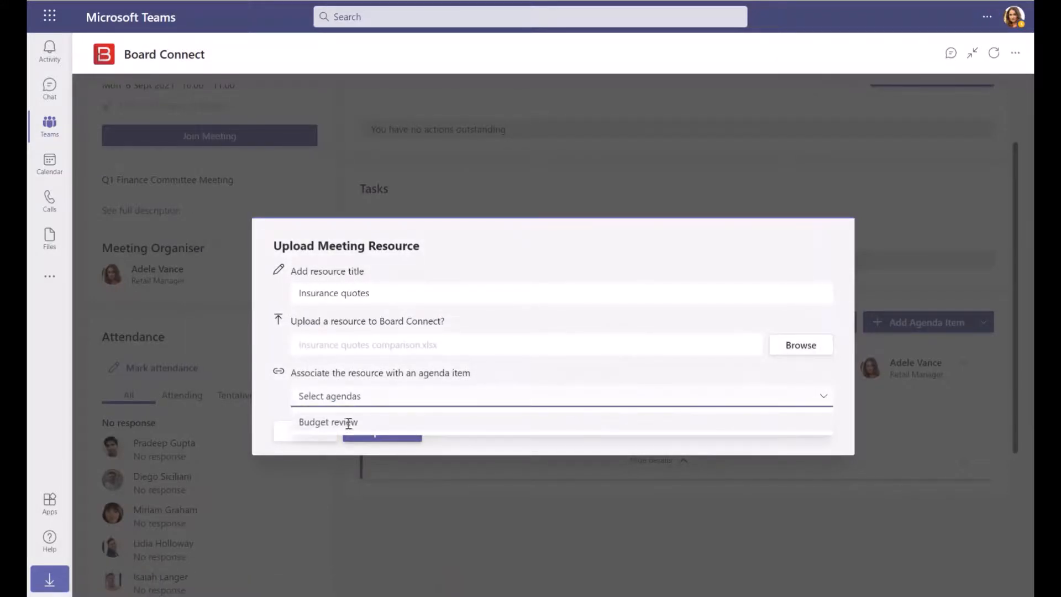
left_click(382, 434)
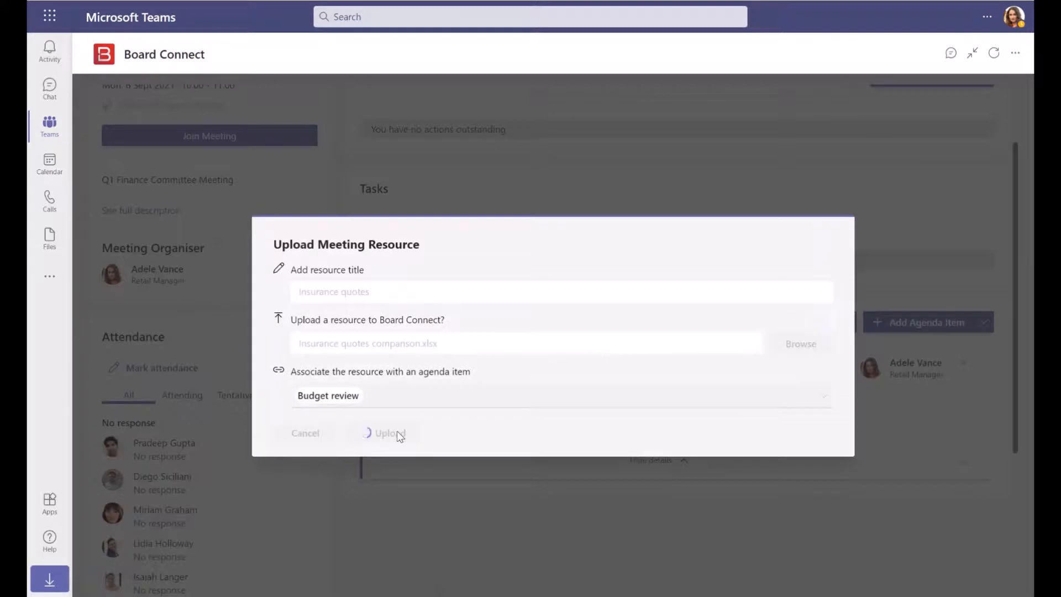
left_click(385, 433)
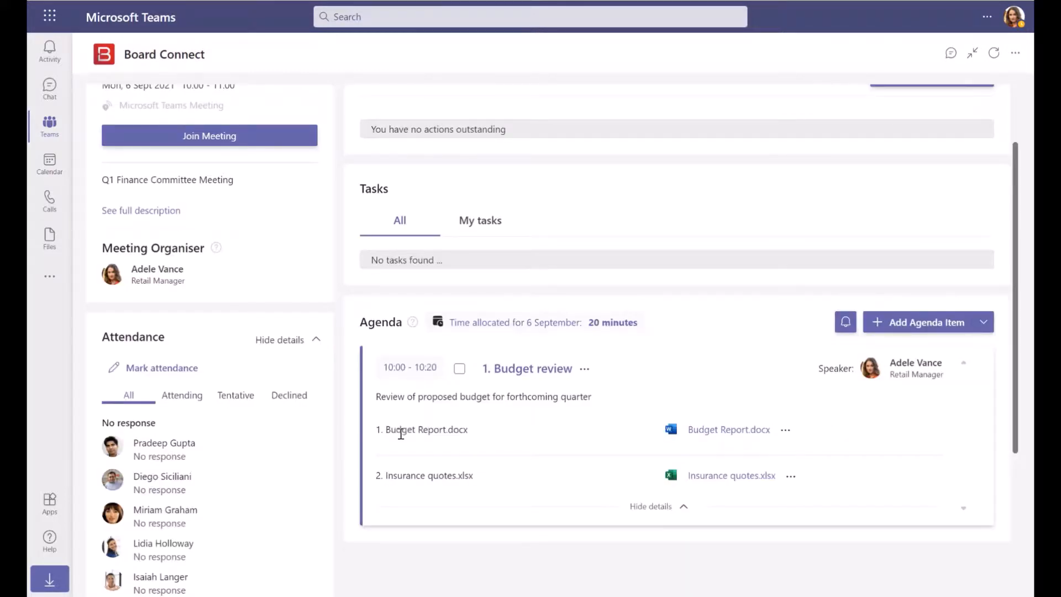
mouse_move(558, 418)
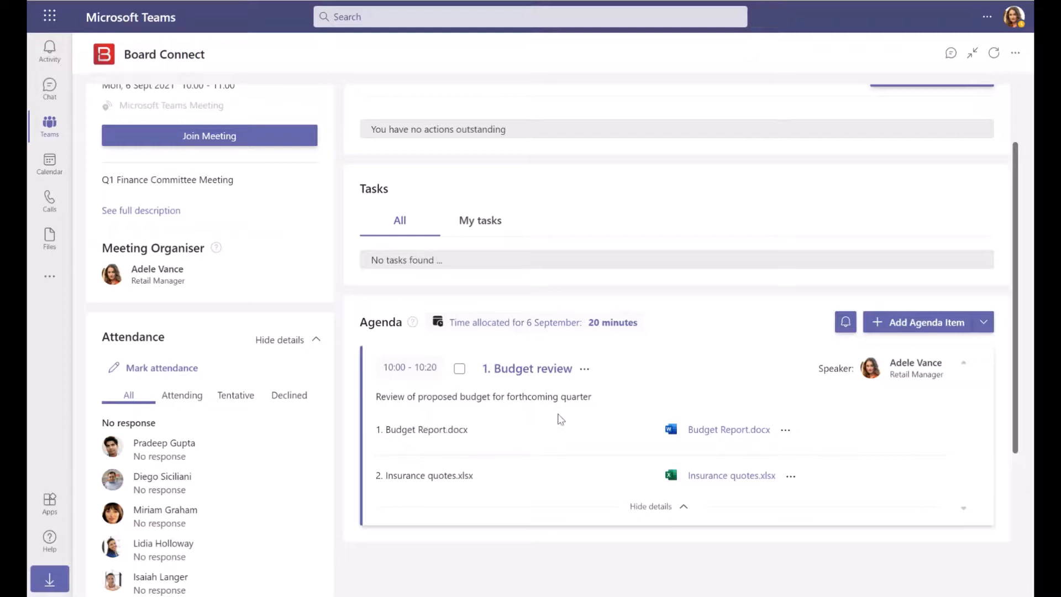
mouse_move(587, 374)
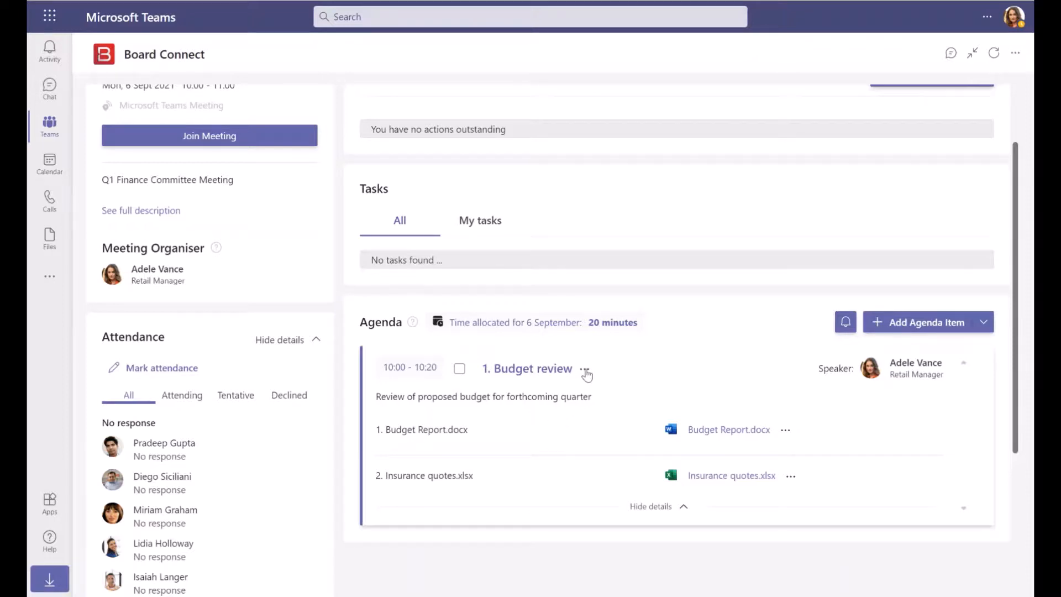
Add Meeting opening, Attendance and Finance report items so Budget review becomes fourth
left_click(585, 369)
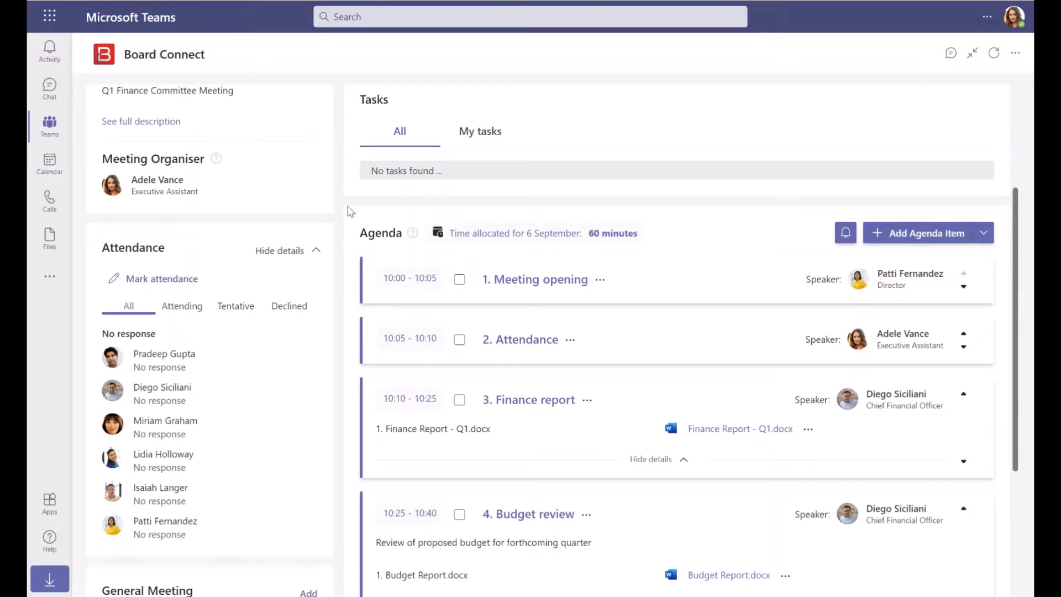
mouse_move(688, 213)
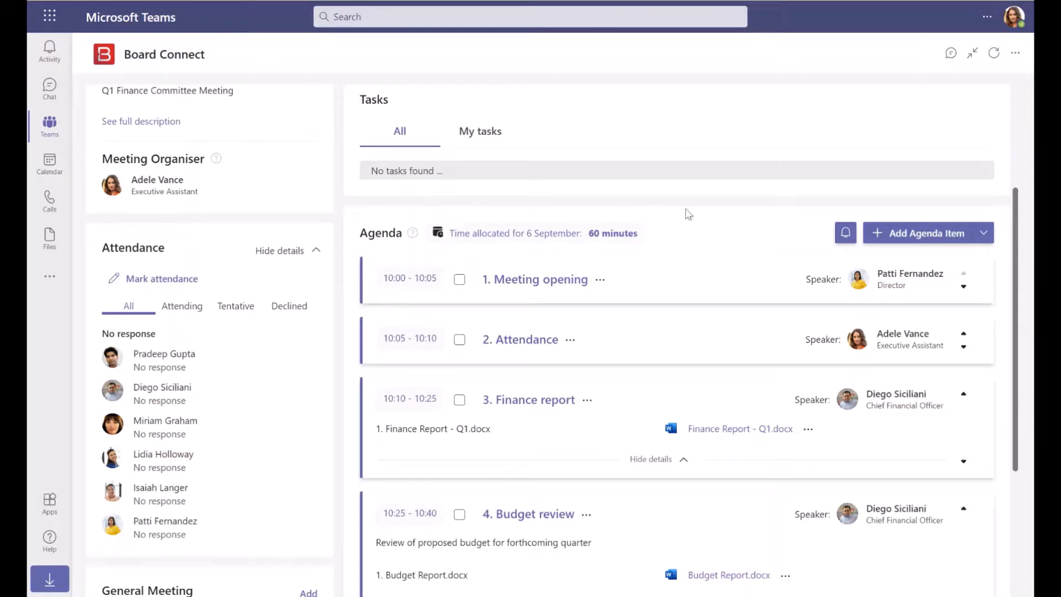
Send participants a bell notification asking them to review the agenda and resources
left_click(845, 233)
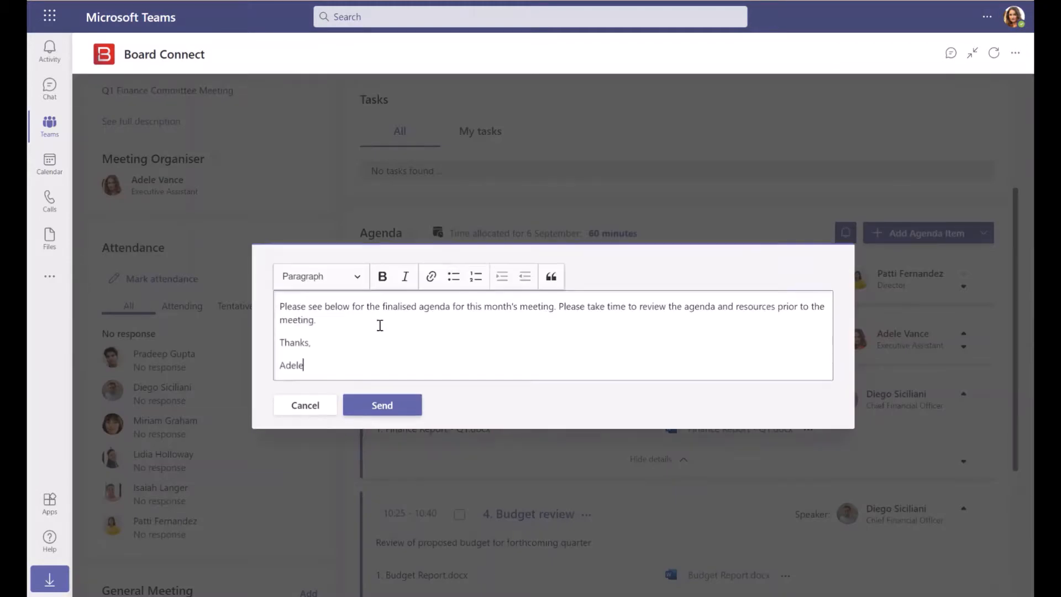
left_click(382, 405)
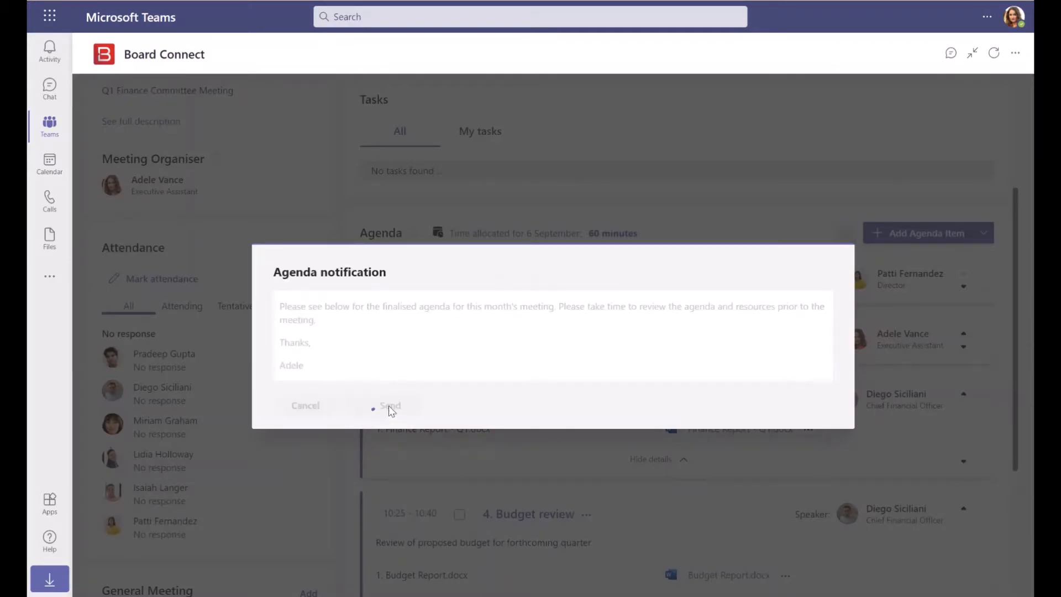
left_click(391, 405)
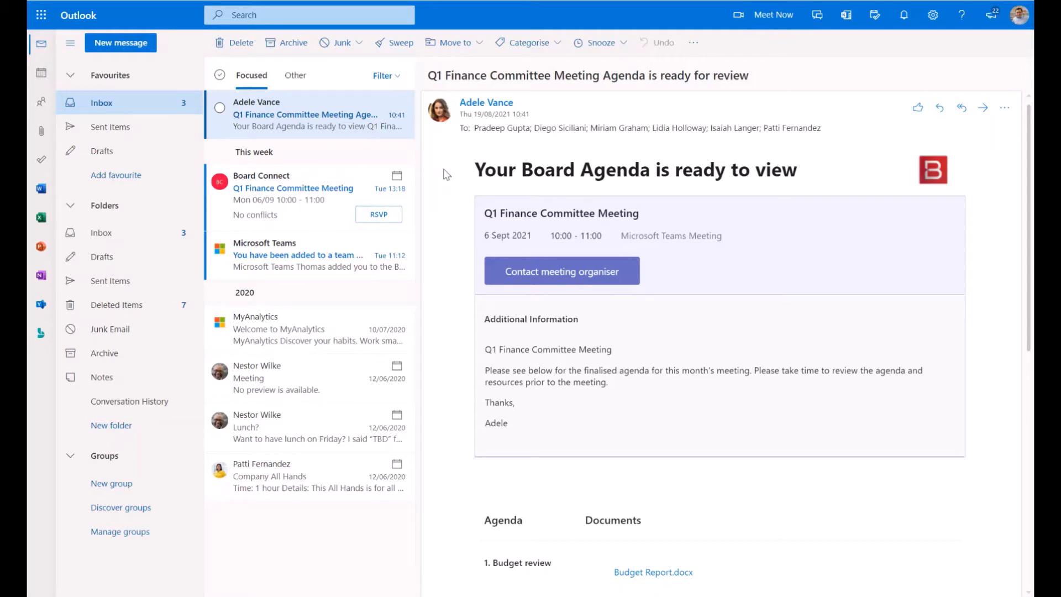
Scroll through the agenda email to see all six items and their documents
scroll("down", 3)
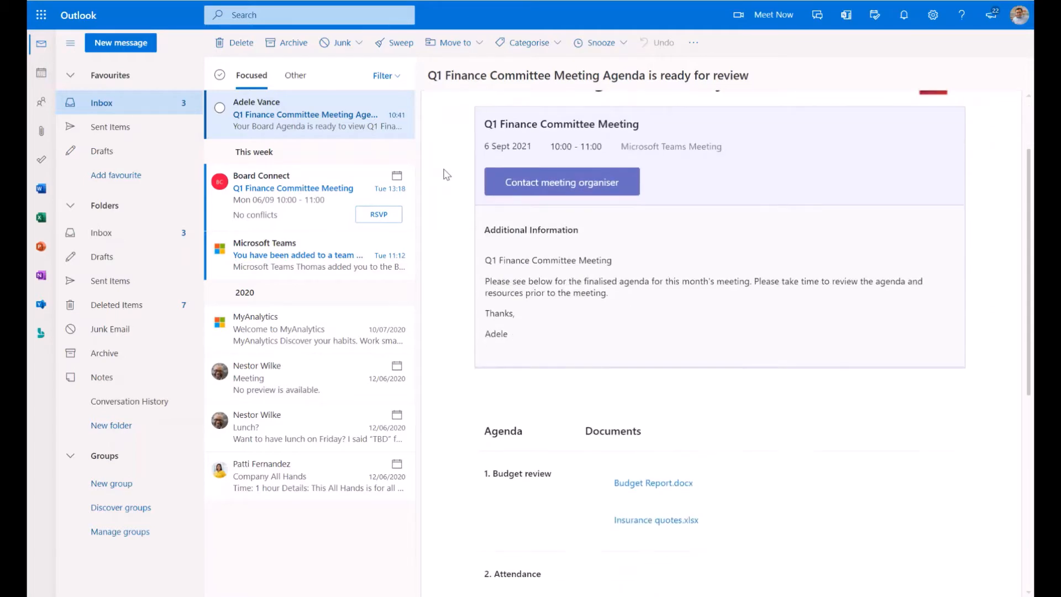
scroll("down", 3)
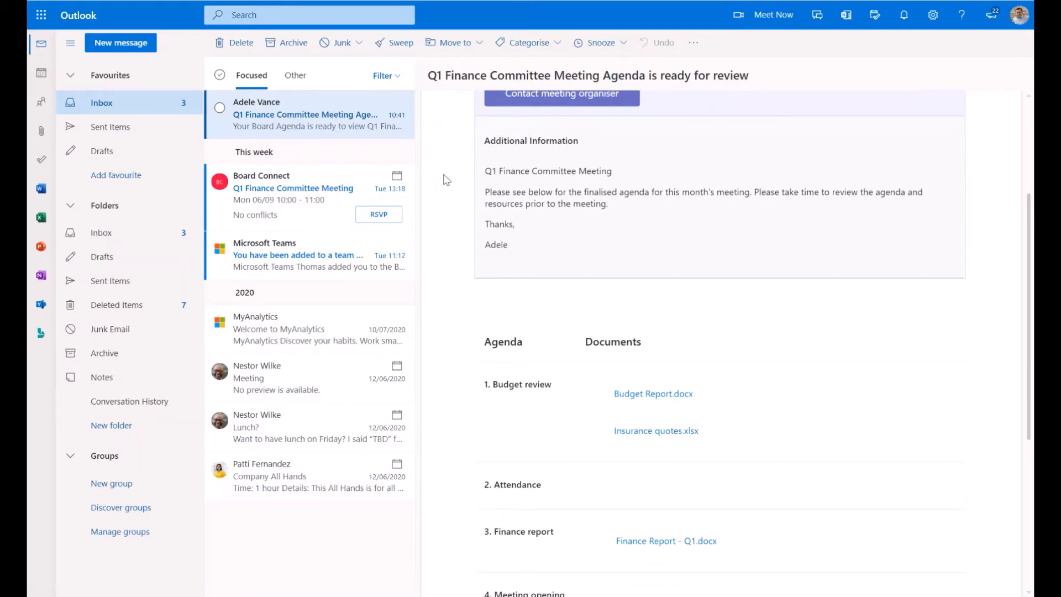
scroll("down", 3)
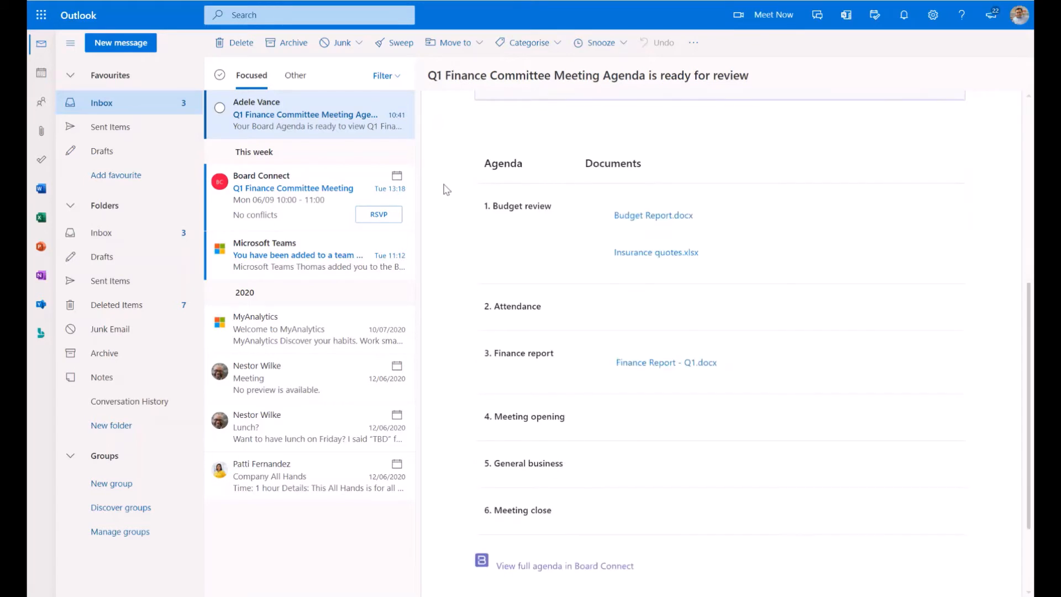
scroll("down", 3)
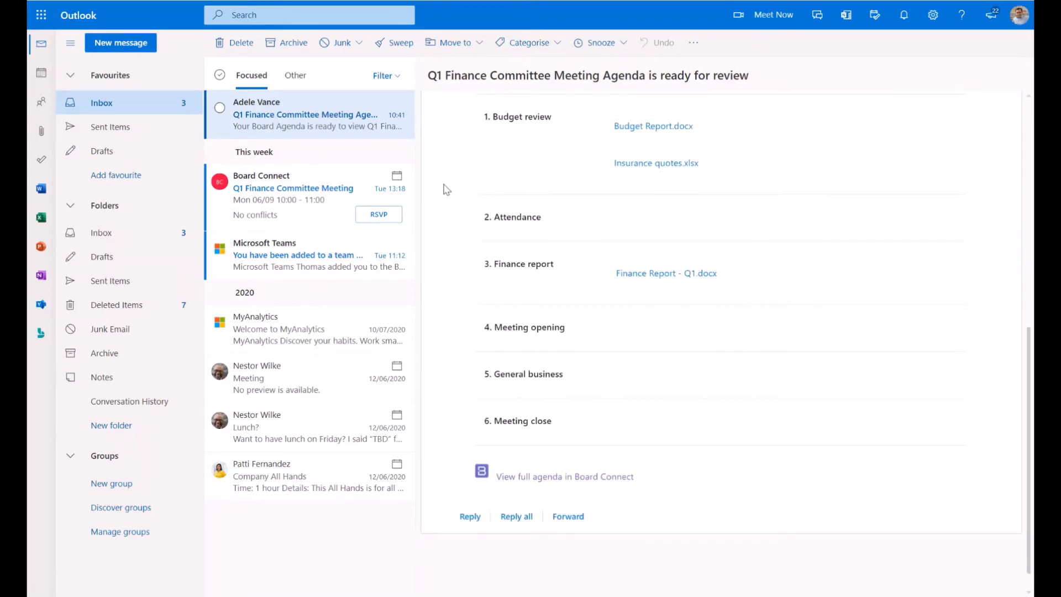